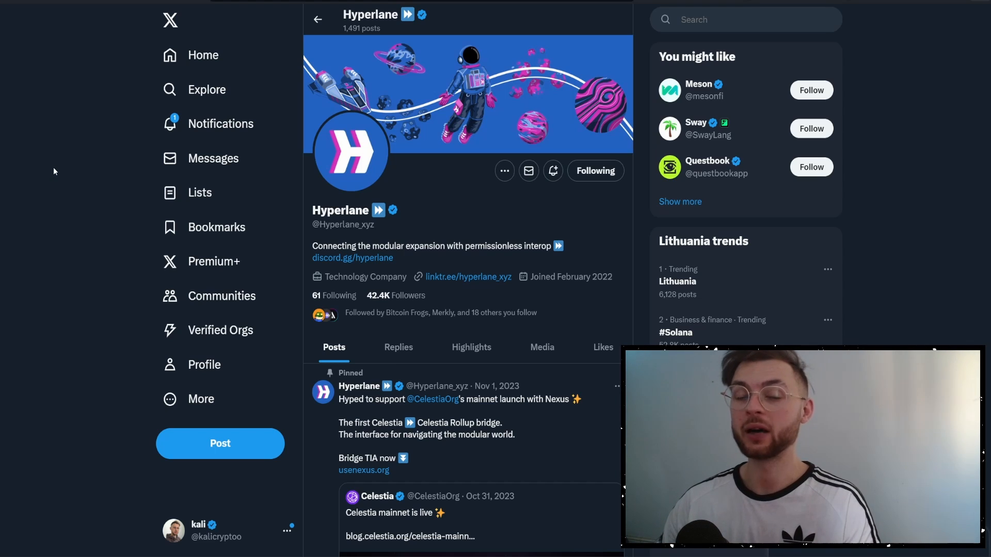
mouse_move(213, 158)
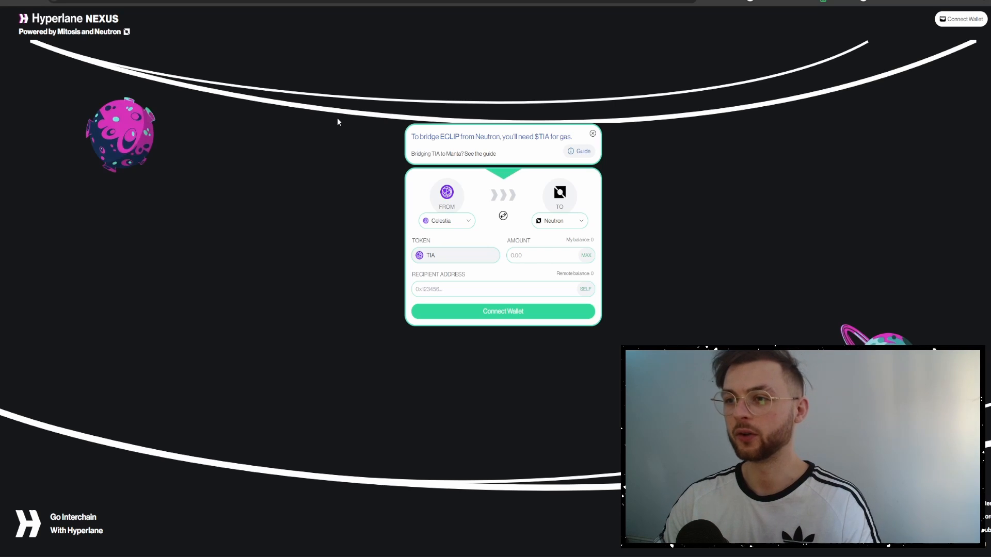
mouse_move(746, 228)
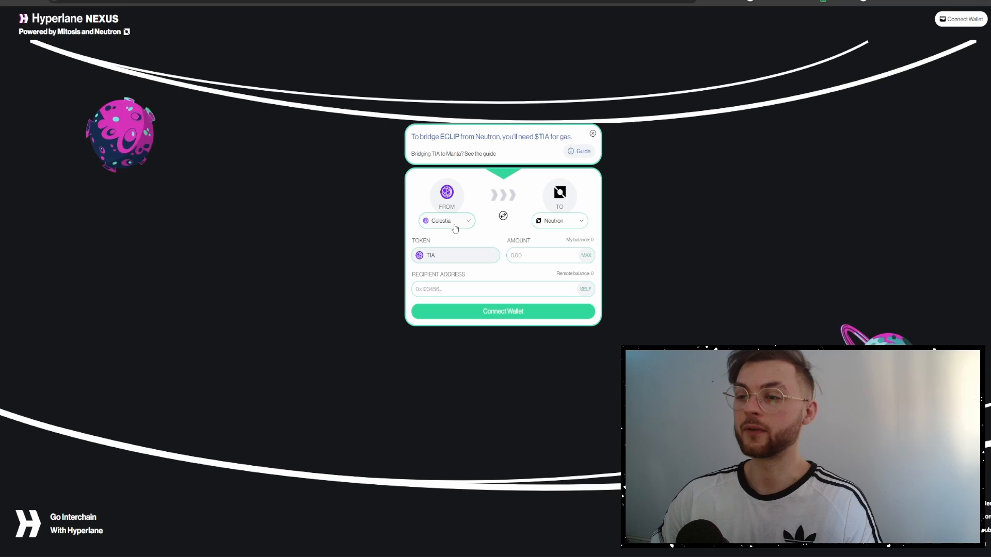
Connect a Keplr Cosmos wallet and an Ethereum wallet for the Celestia-to-Arbitrum TIA bridge
click(445, 220)
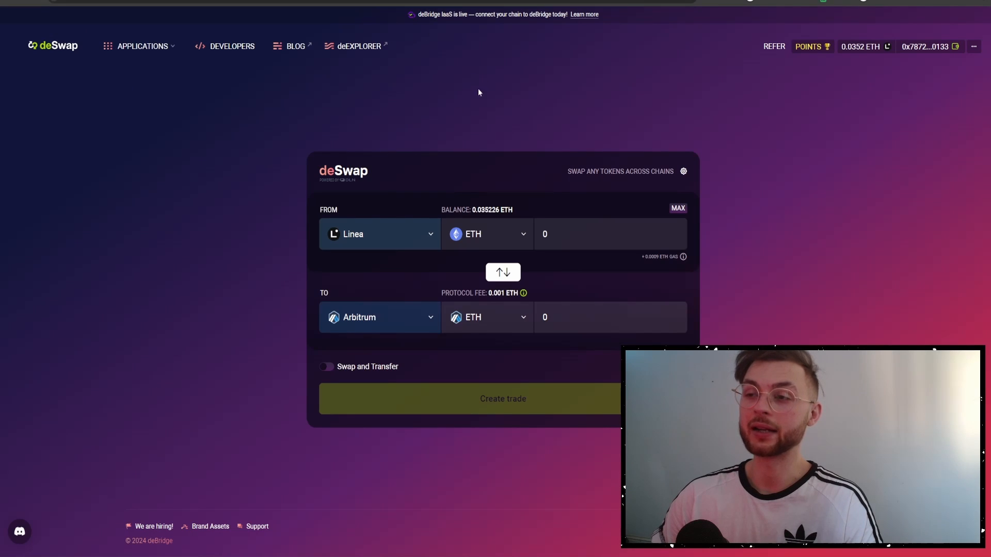
mouse_move(406, 188)
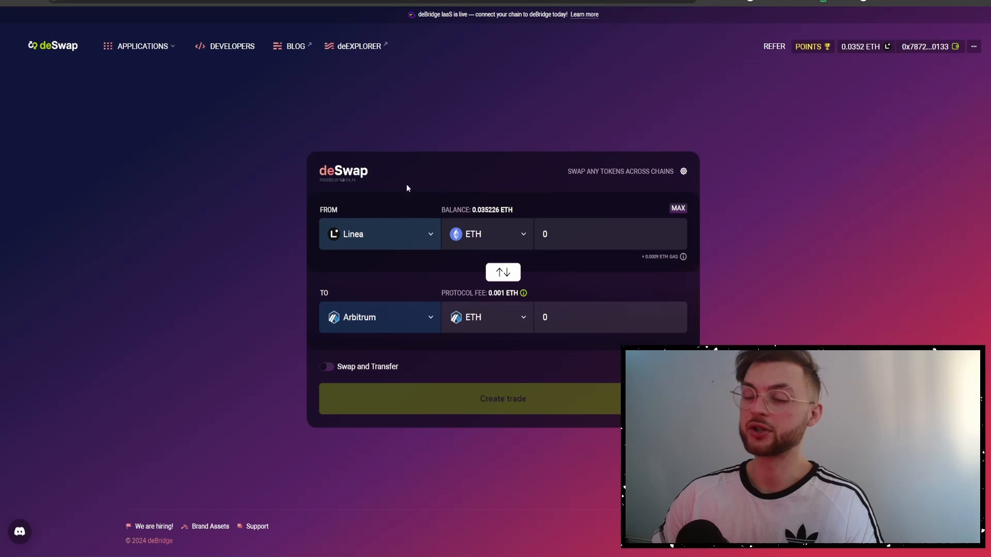
mouse_move(419, 165)
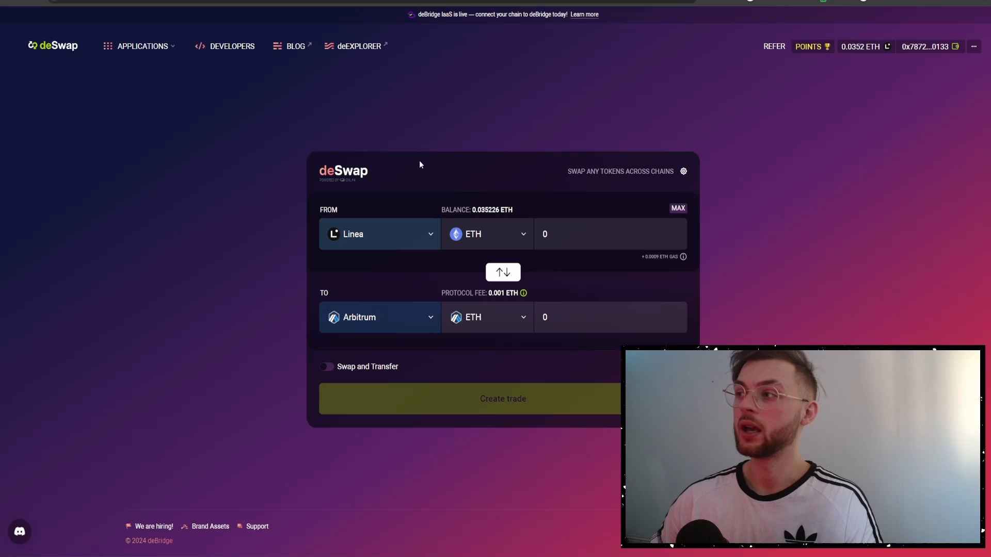
mouse_move(417, 275)
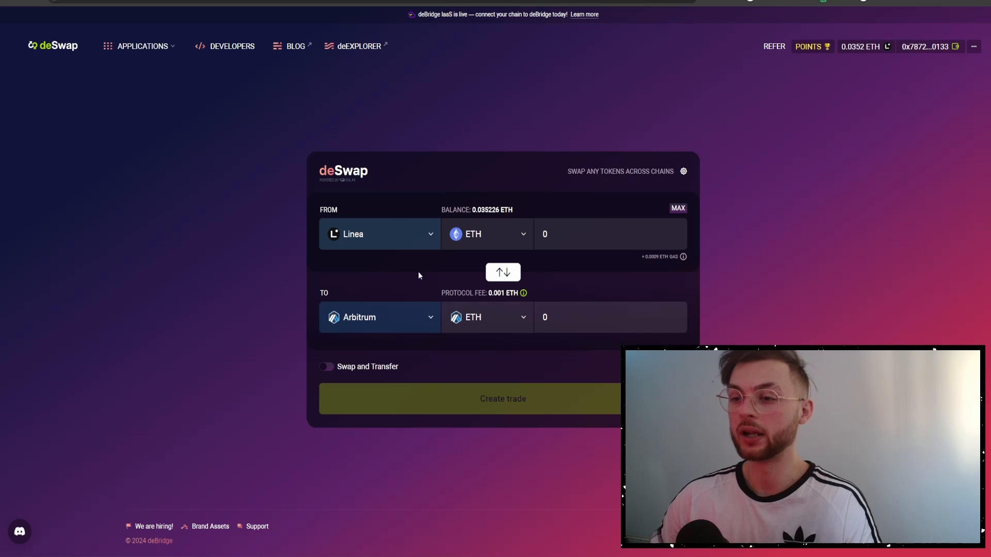
mouse_move(372, 303)
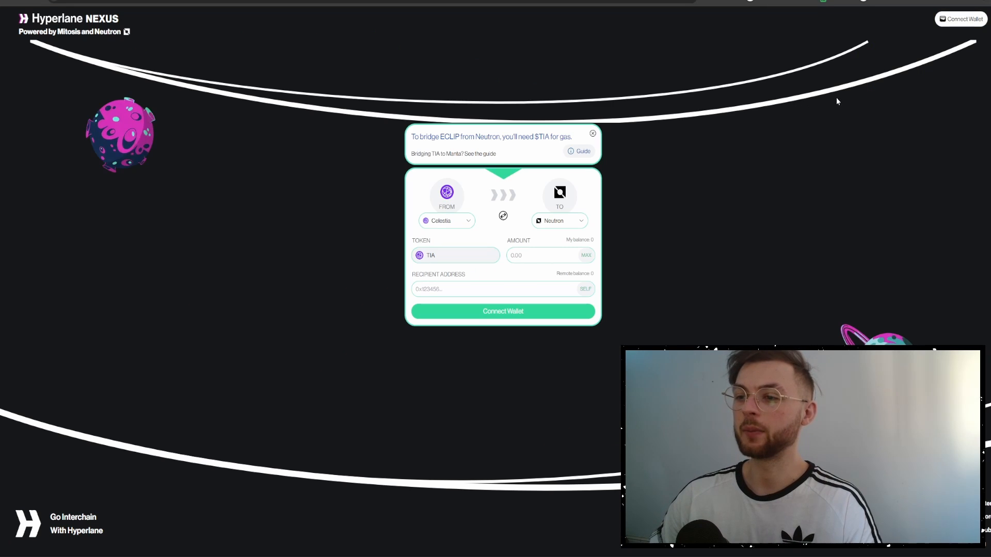
click(502, 311)
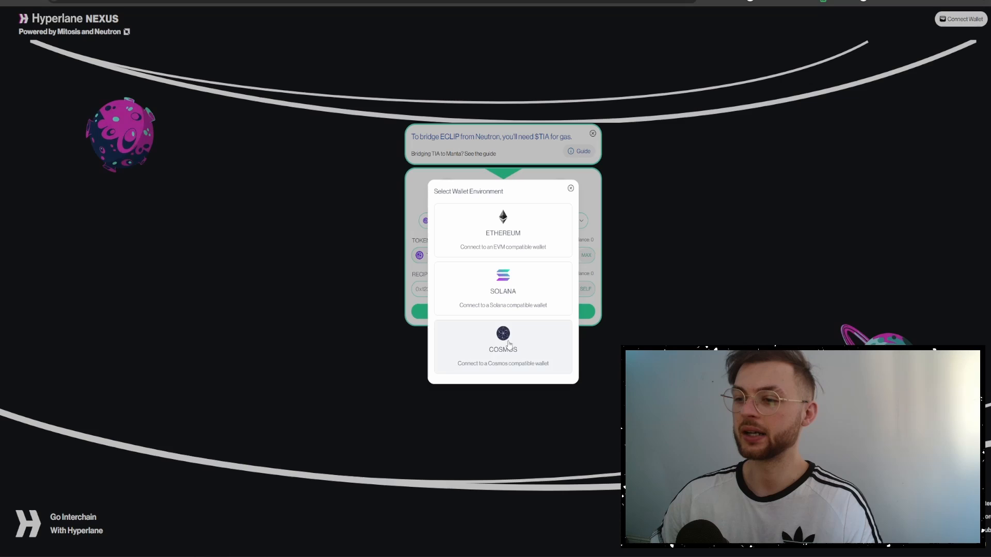
click(502, 344)
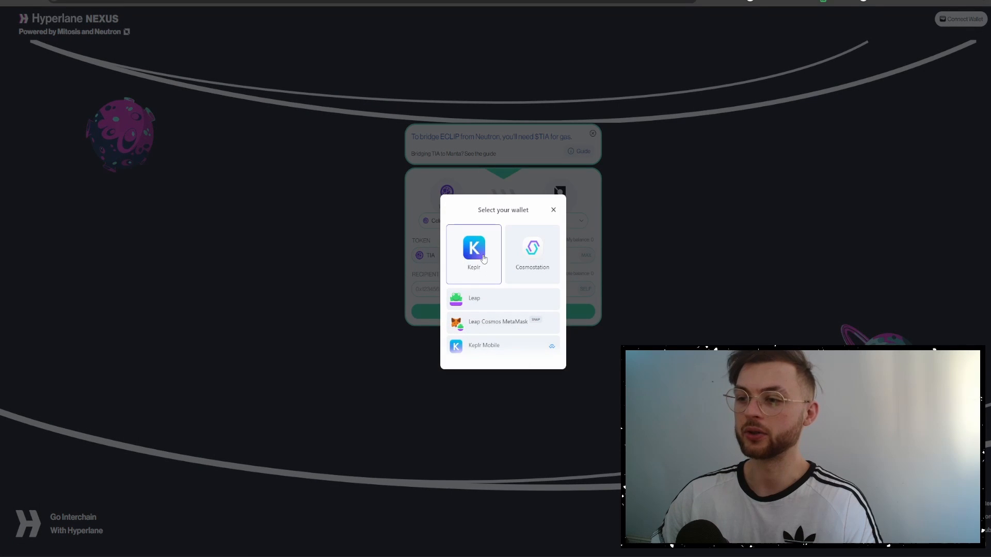
click(473, 253)
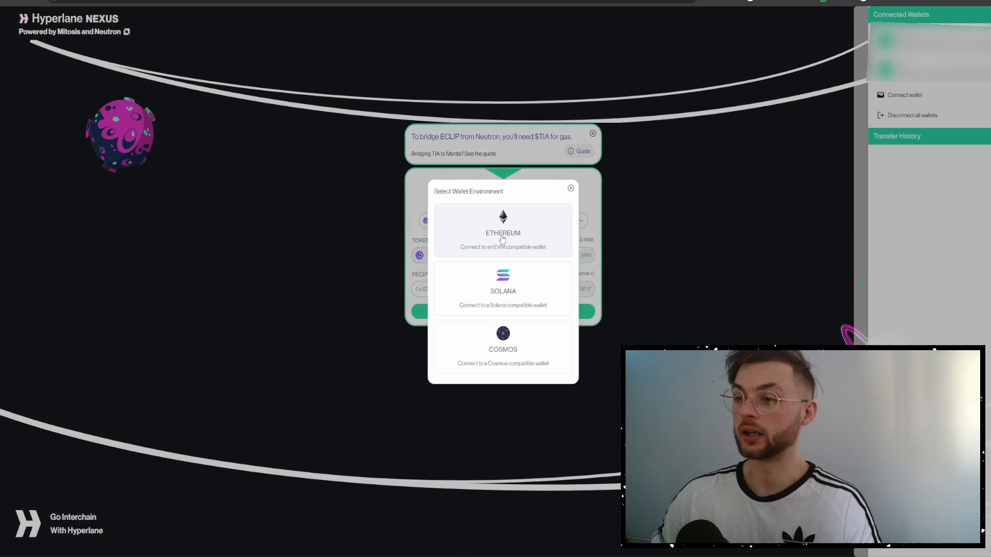
click(502, 233)
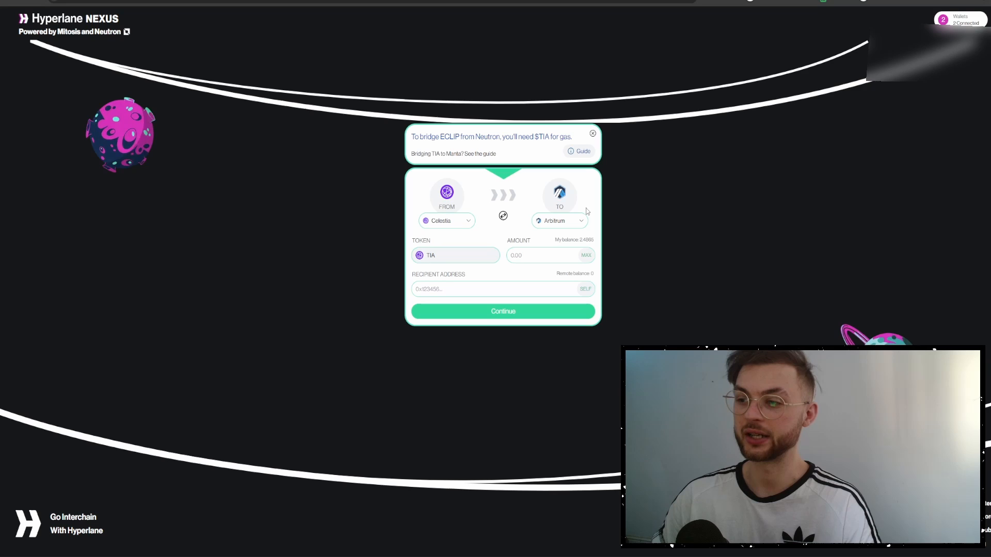
Review and send the 1 TIA transfer from Celestia to Arbitrum
click(942, 19)
text(1)
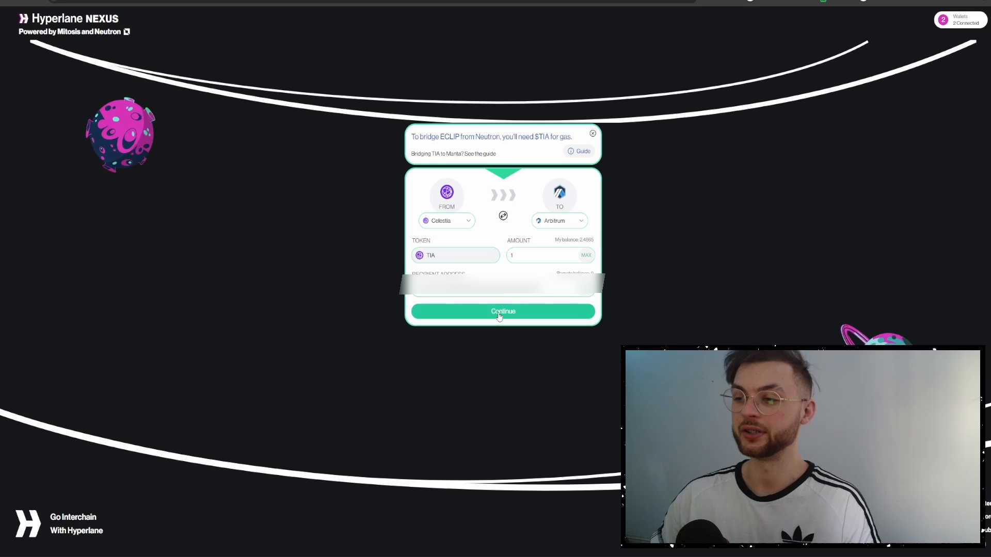
click(502, 310)
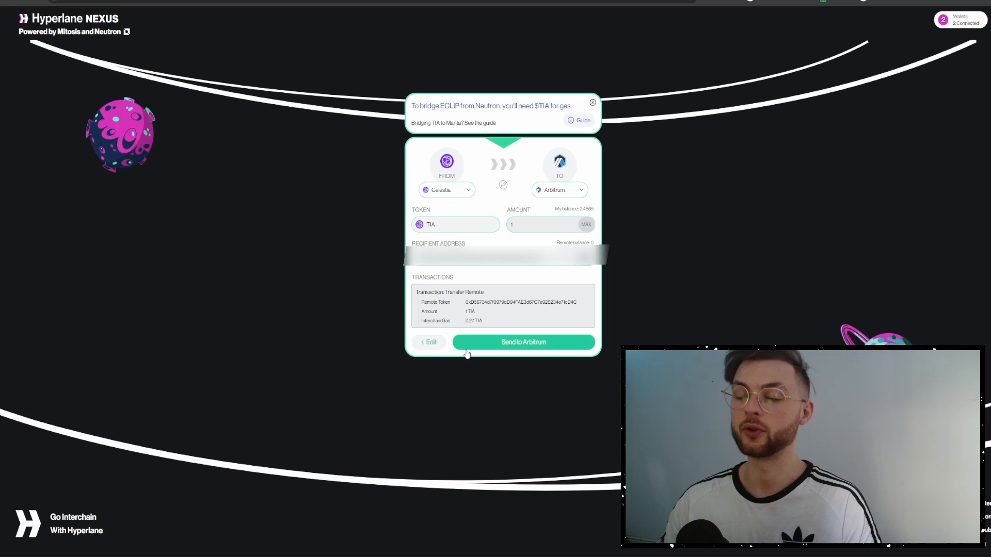
click(522, 342)
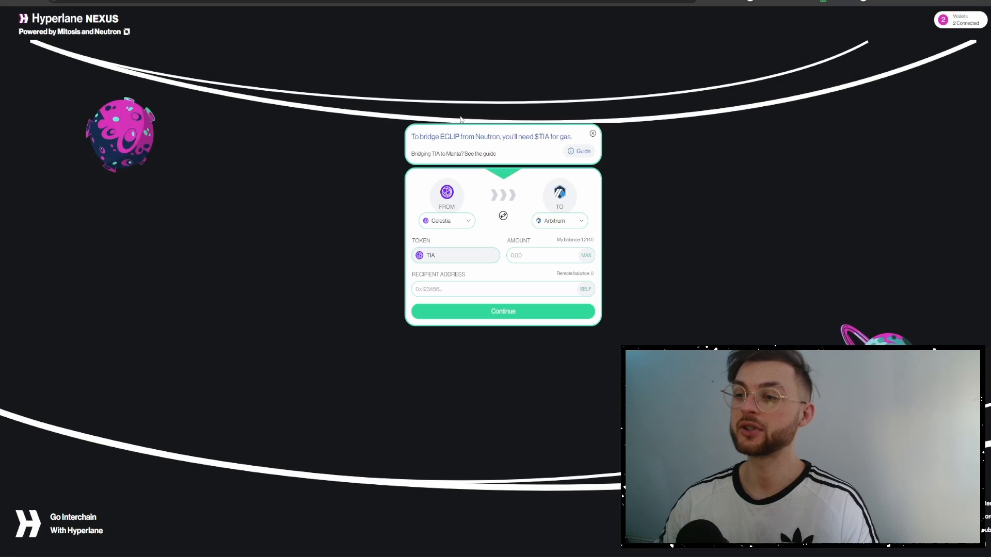
Reverse the bridge to start from Arbitrum and pick Neutron as destination for TIA.n
click(503, 216)
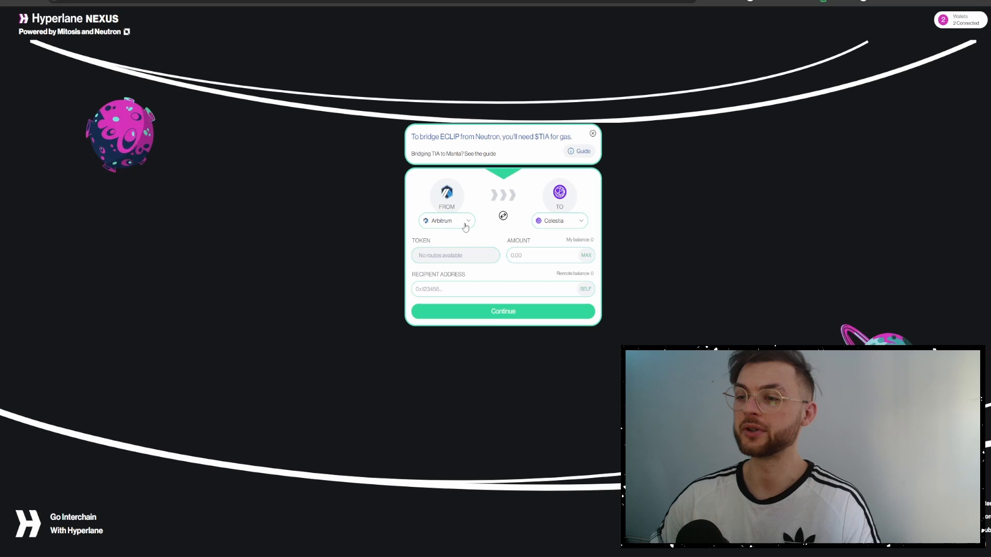
click(558, 220)
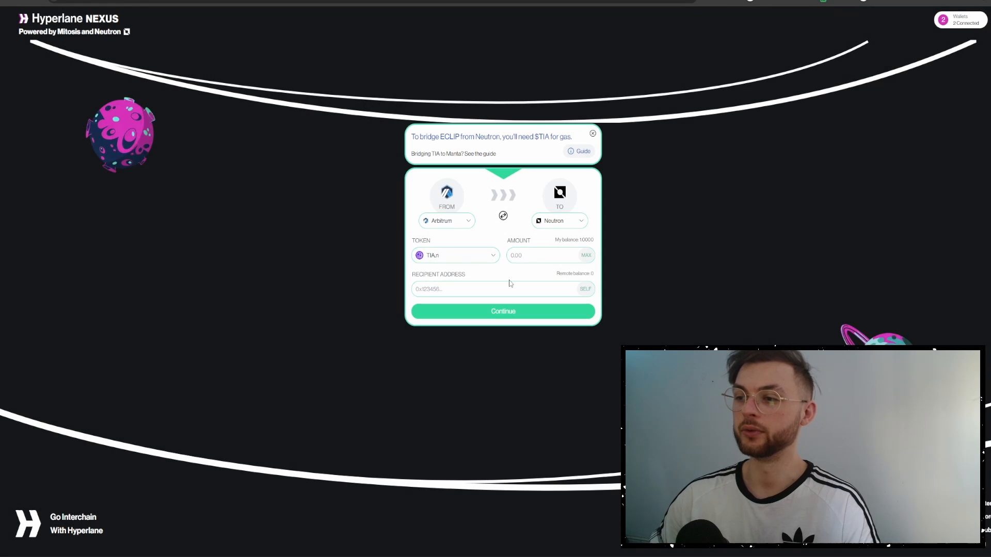
double_click(585, 239)
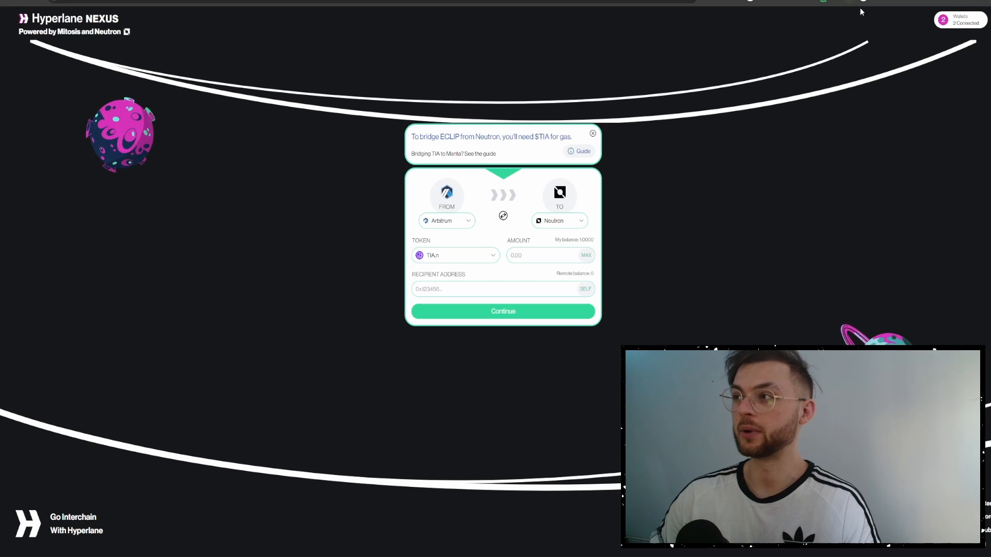
Browse Keplr's general settings to manage which chains are visible
click(959, 20)
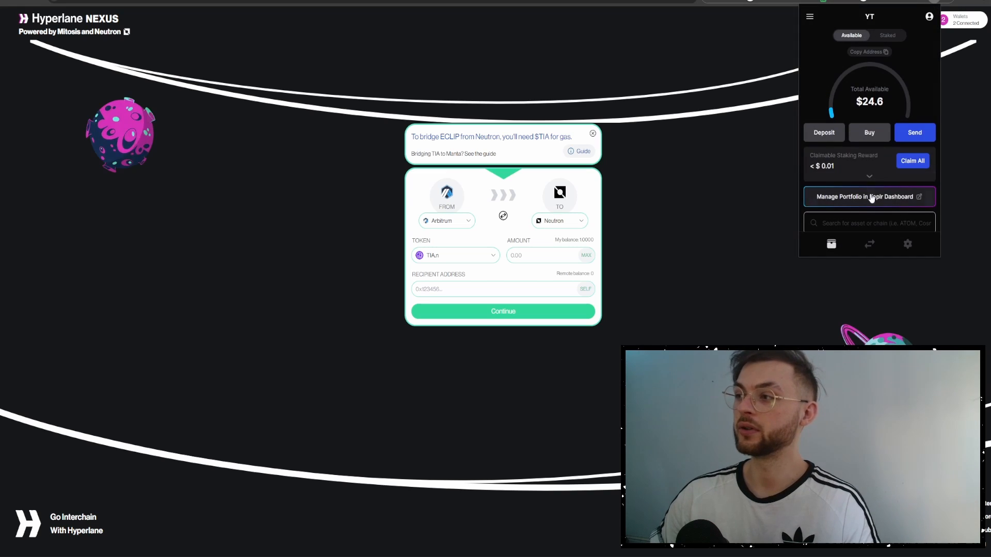
click(907, 244)
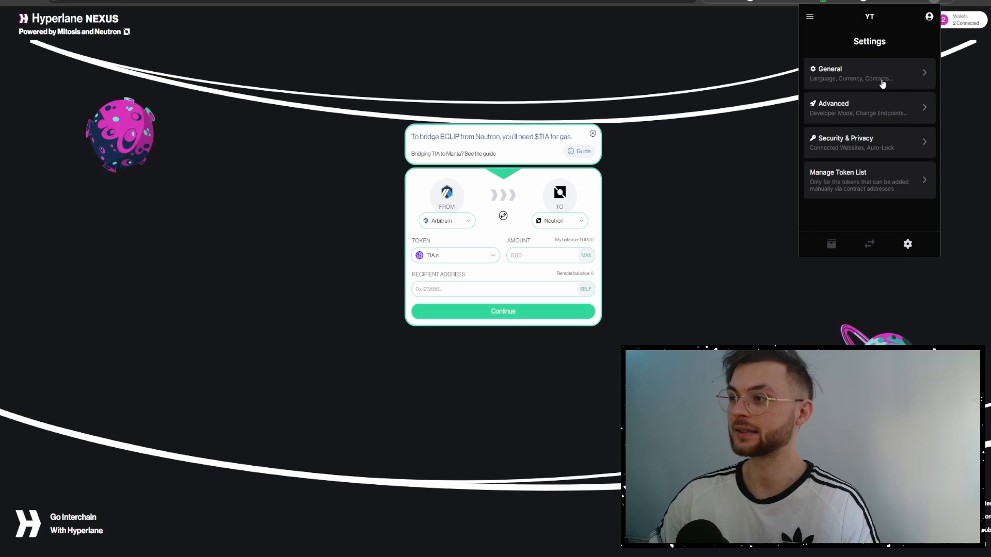
mouse_move(901, 77)
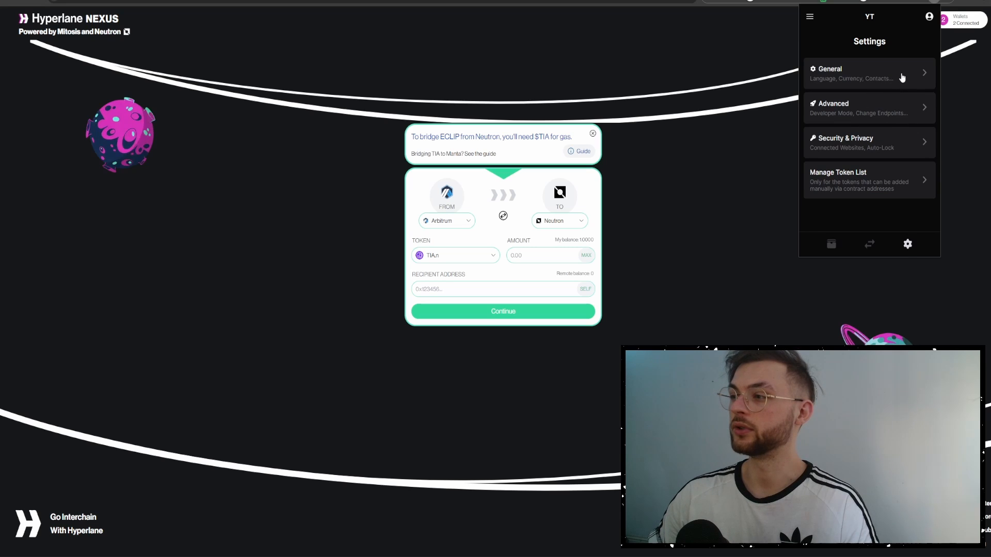
click(869, 73)
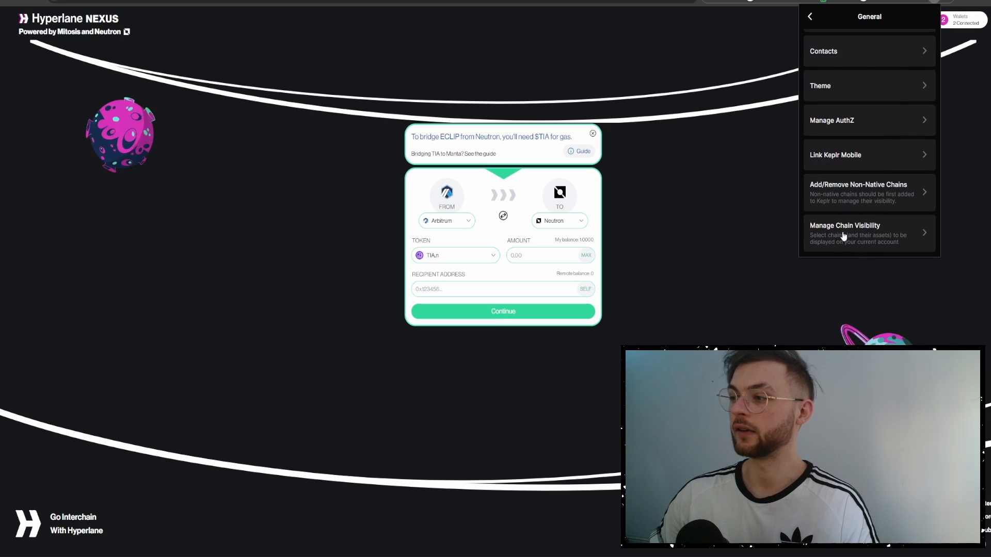
click(844, 233)
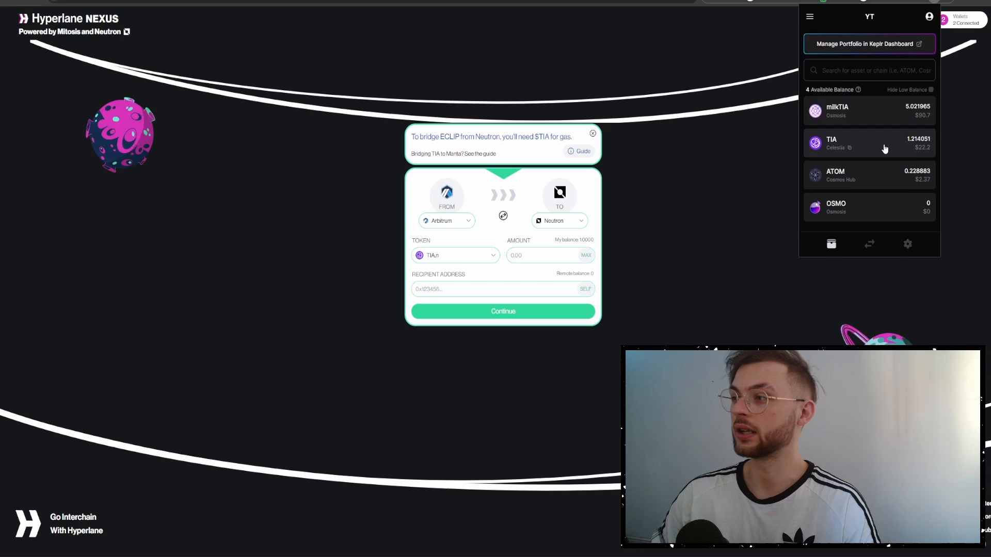
Start a Keplr IBC send of TIA to Neutron and enter the 1 TIA.n bridge amount
click(869, 143)
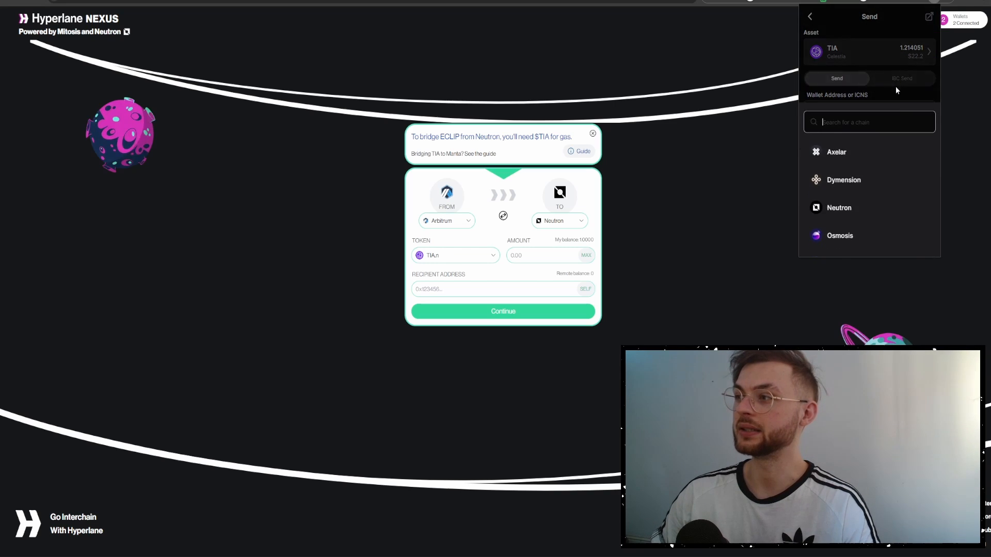
scroll(down, 3)
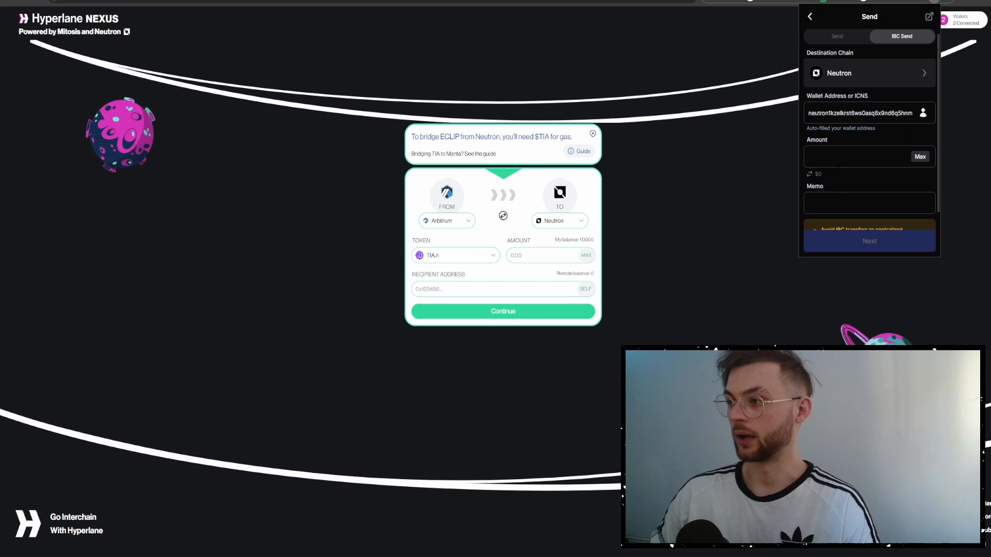
text(0000)
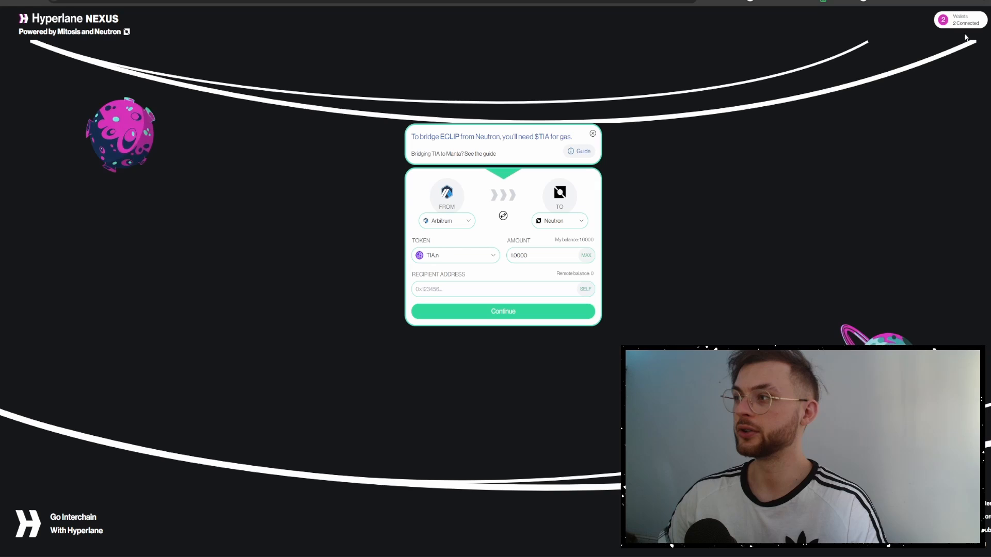
Use the connected Neutron address as recipient and submit the Arbitrum-to-Neutron transfer
click(959, 19)
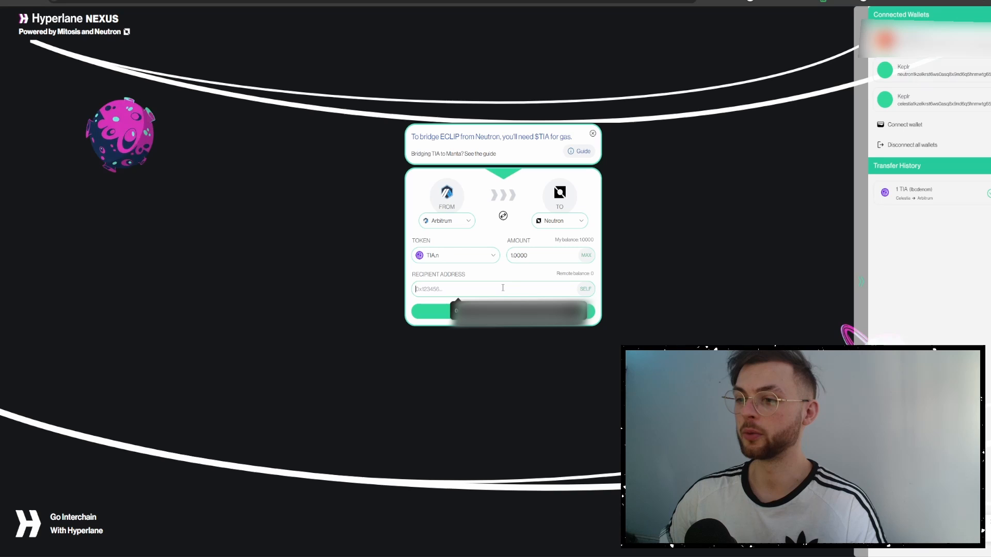
click(585, 289)
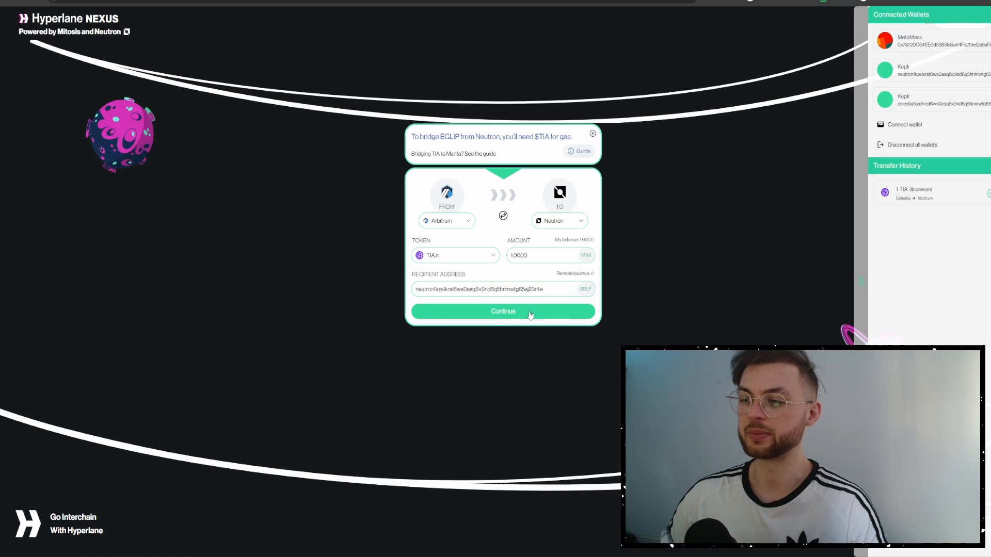
click(503, 311)
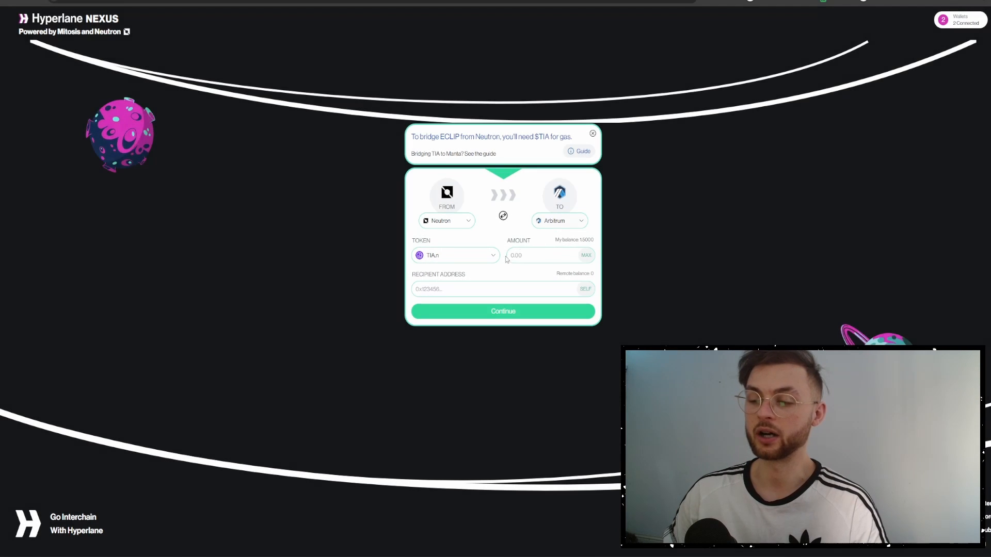
Enter 1.2 TIA.n as the Neutron-to-Arbitrum transfer amount
text(1.2)
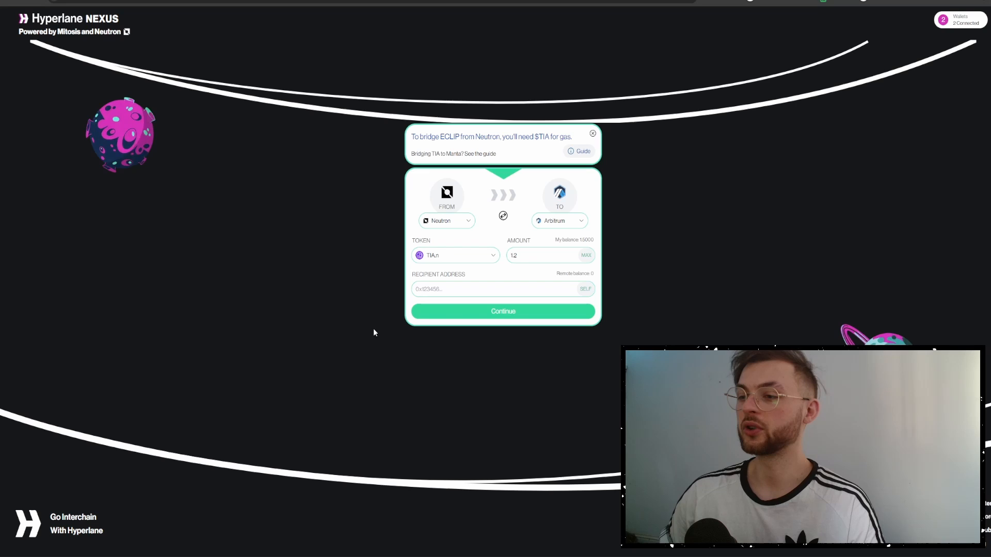
mouse_move(429, 309)
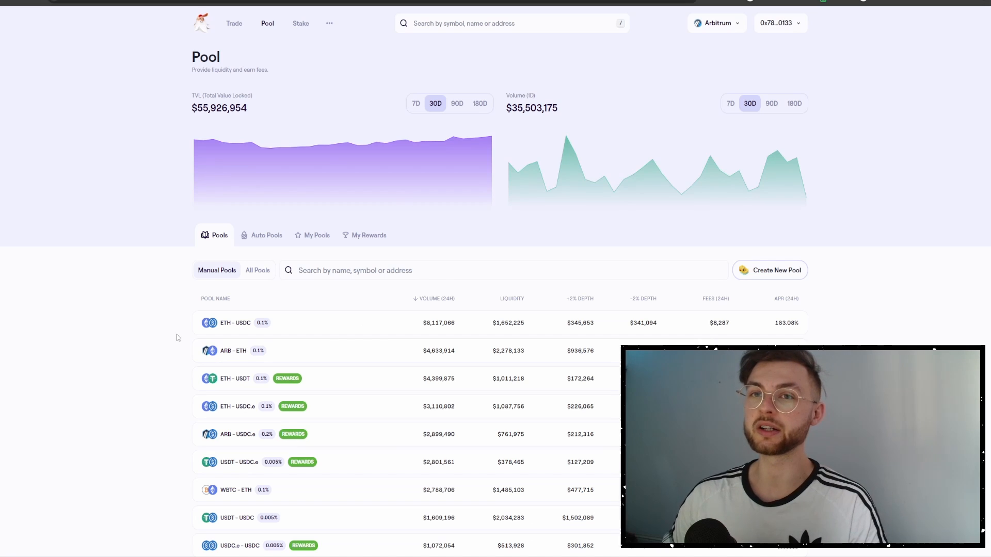
mouse_move(297, 323)
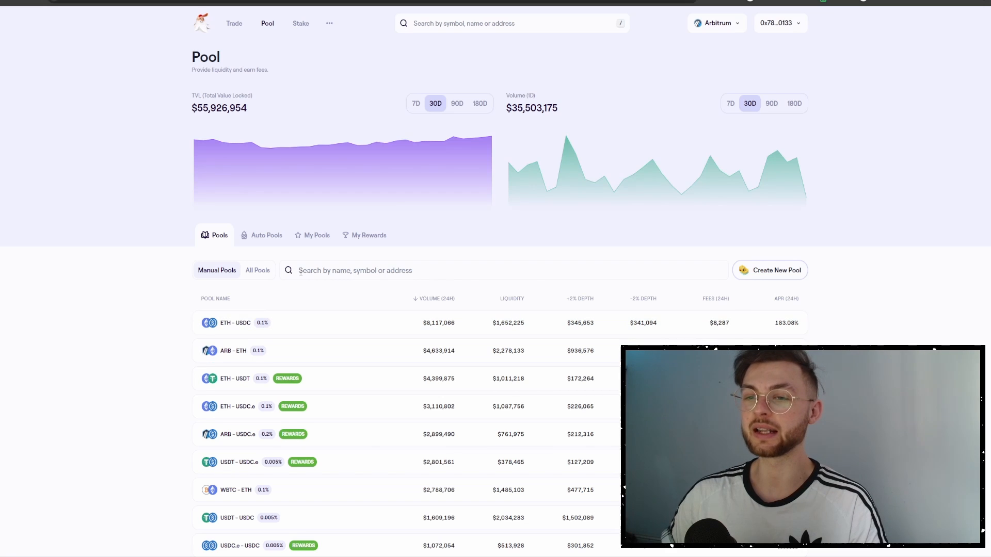
Search Trader Joe pools for 'tia' and scroll through the TIA.n/ETH liquidity form
text(tia)
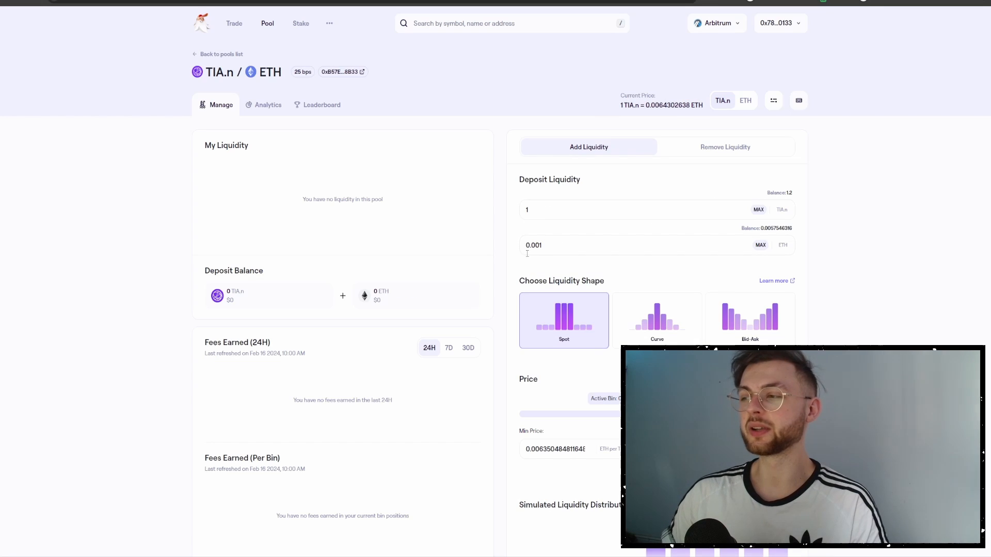
scroll(down, 3)
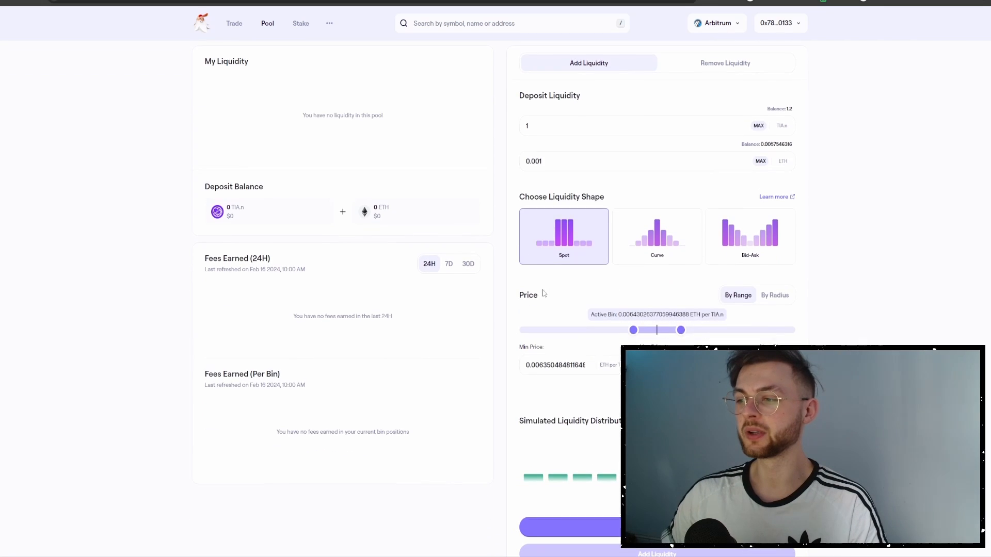
scroll(down, 3)
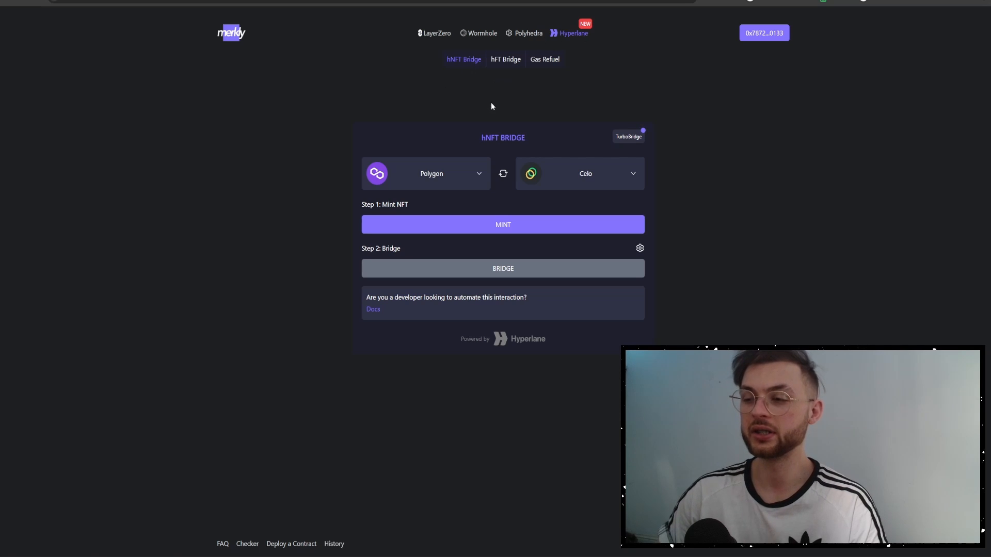
Mint an hNFT on Polygon with wallet approval, then mint another from Arbitrum
click(502, 224)
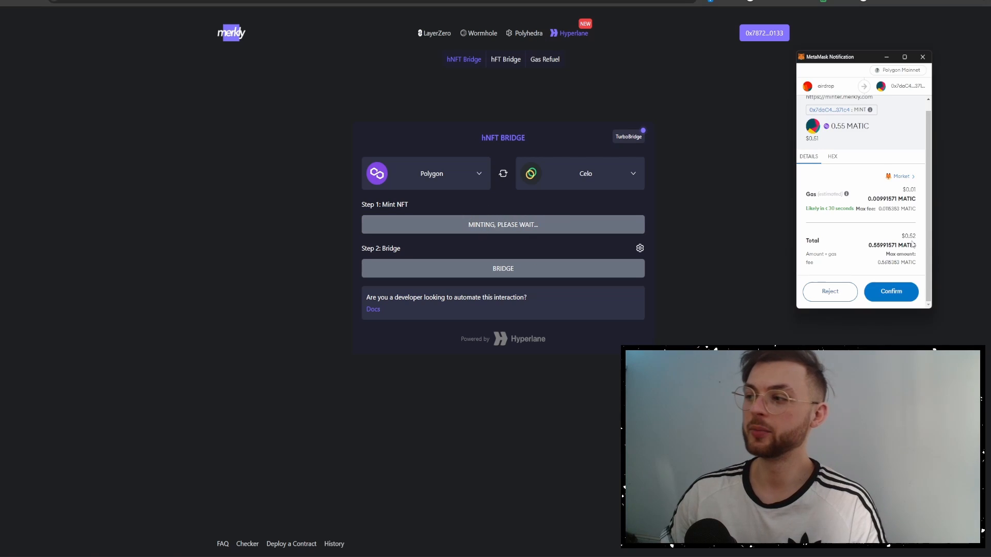
click(890, 291)
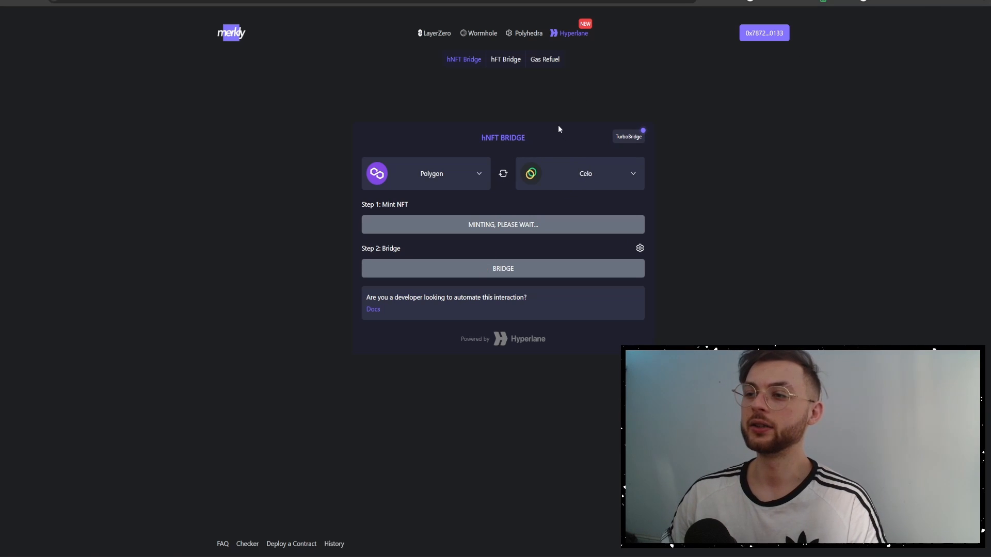
mouse_move(428, 175)
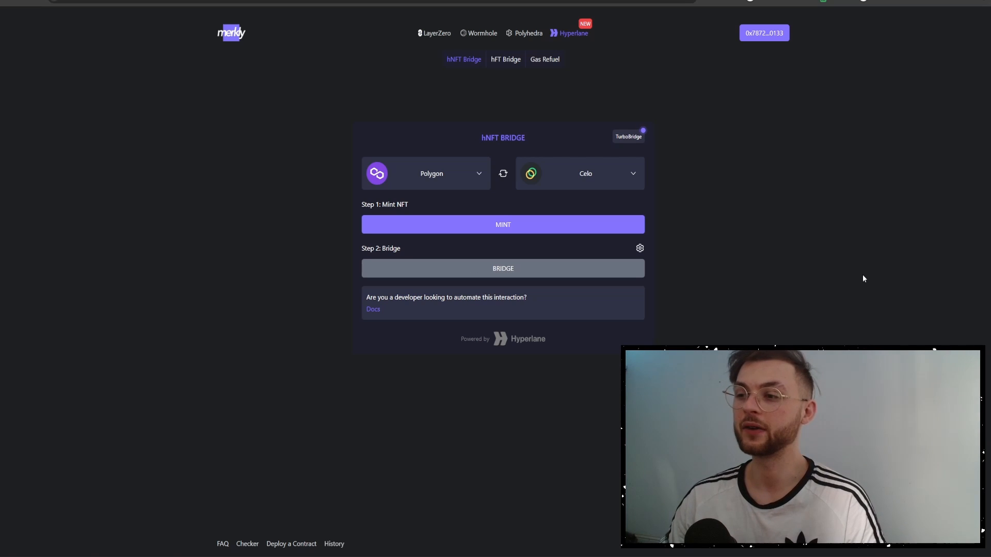
click(502, 224)
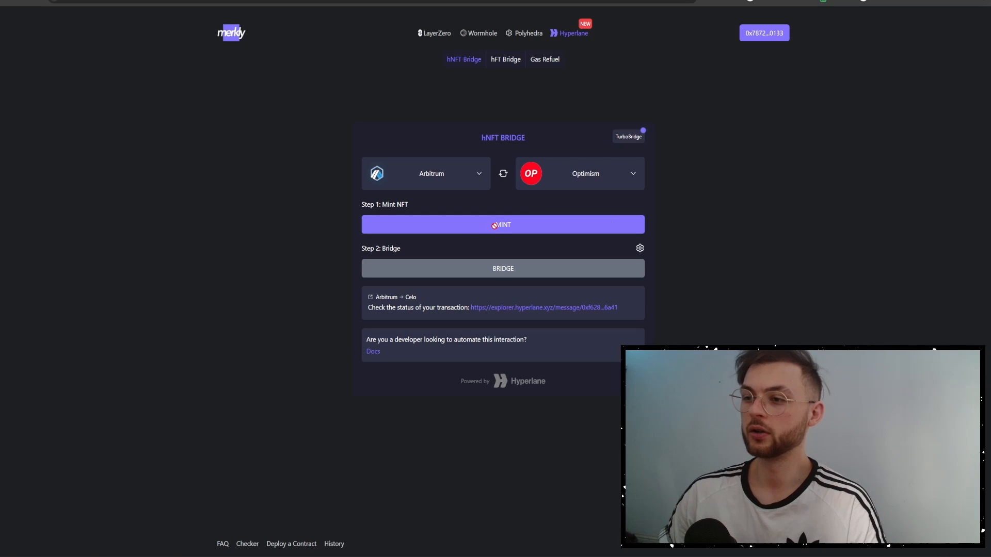
click(502, 225)
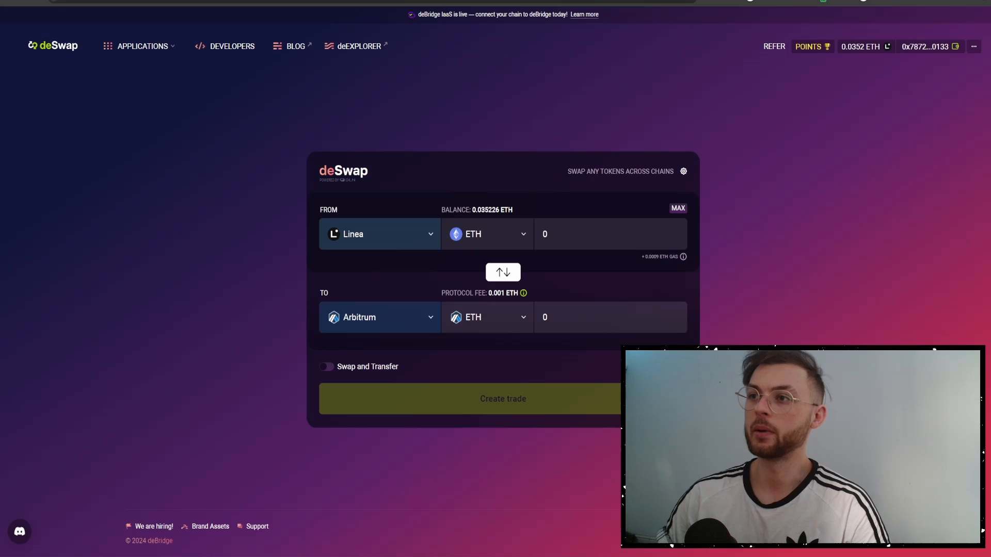
mouse_move(229, 121)
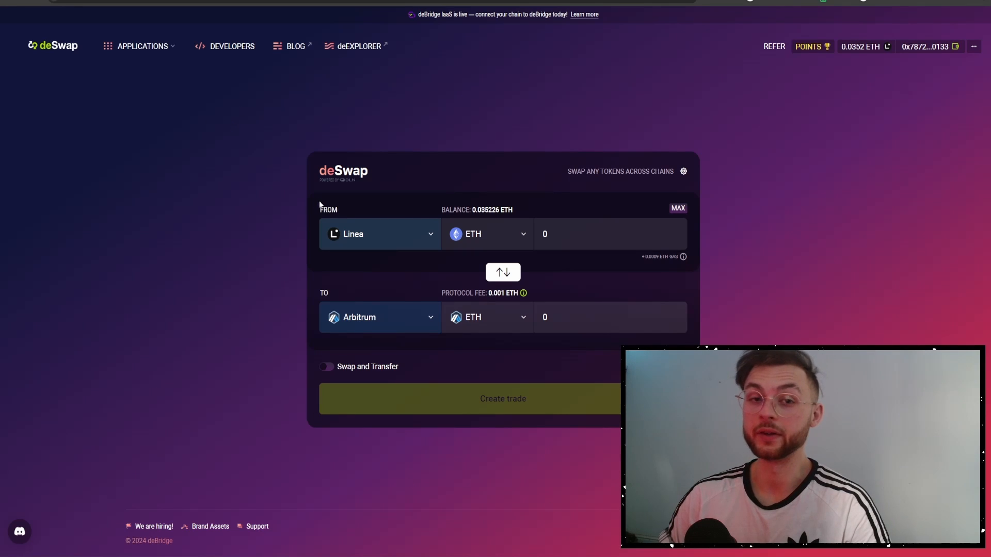
click(379, 317)
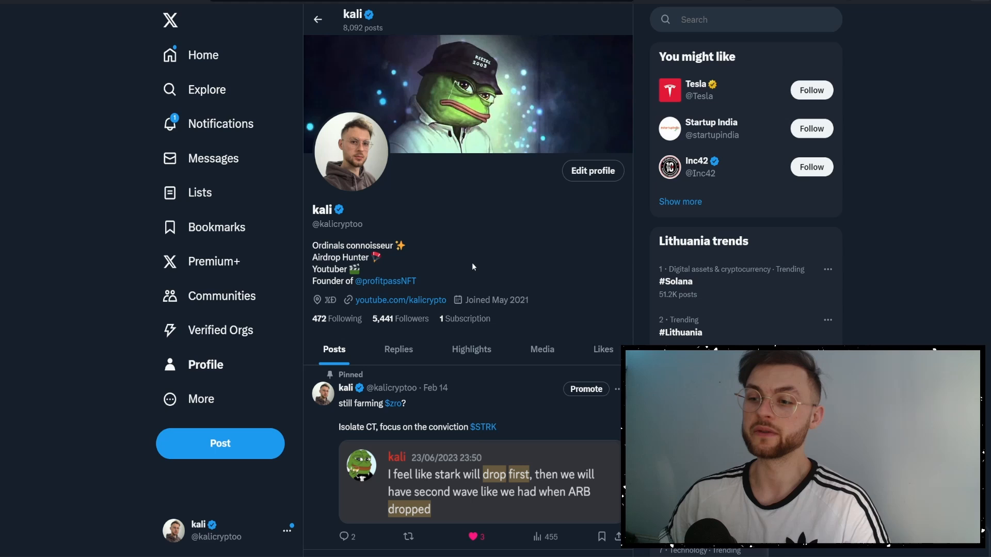
click(385, 280)
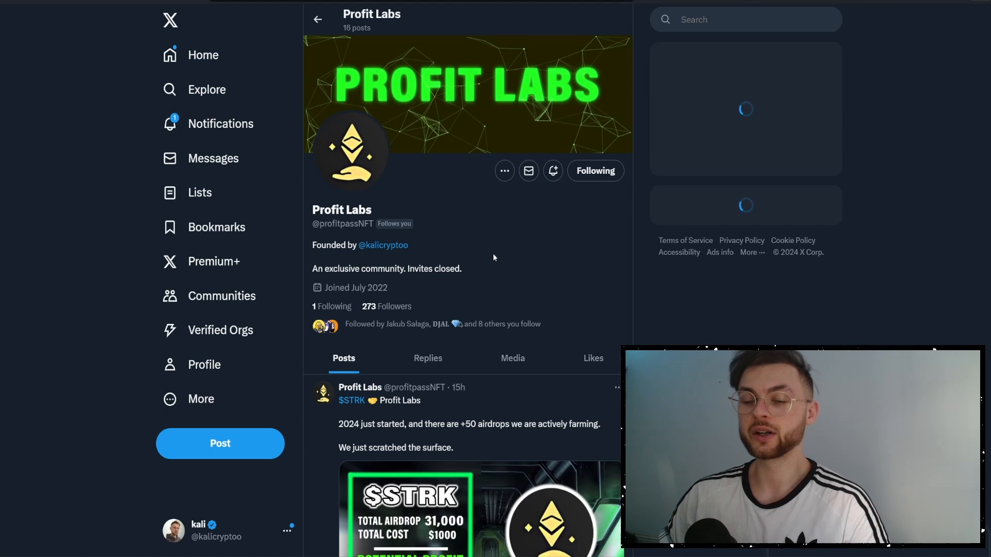
scroll(down, 3)
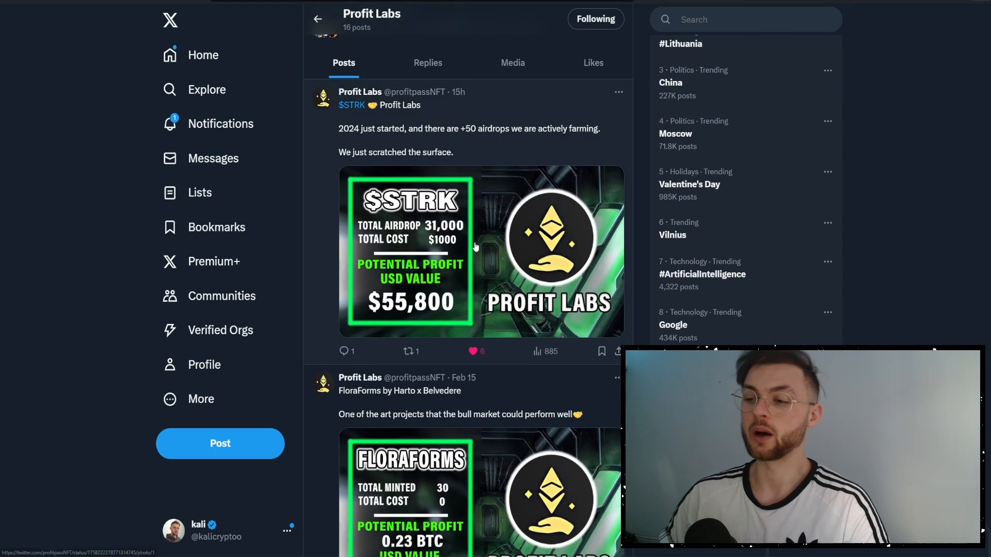
scroll(down, 3)
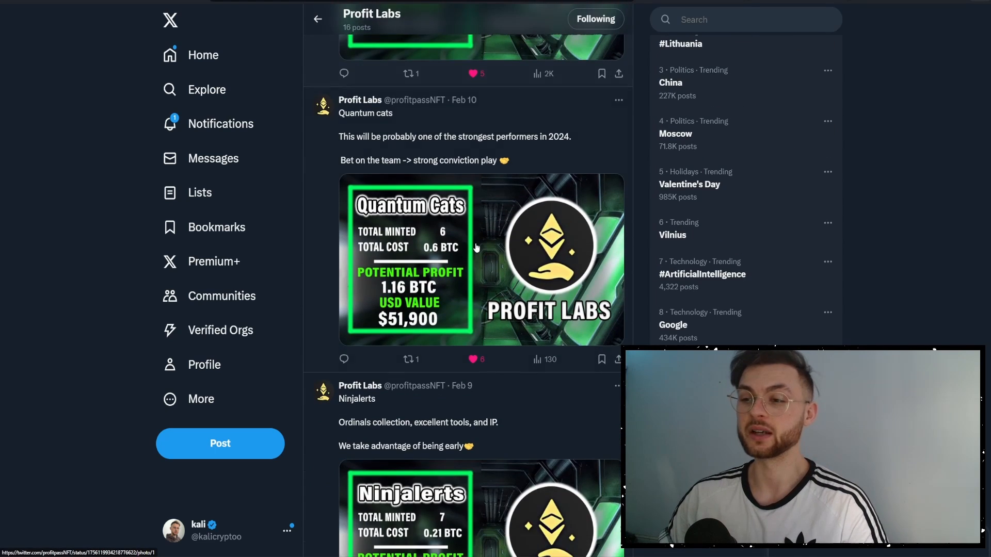